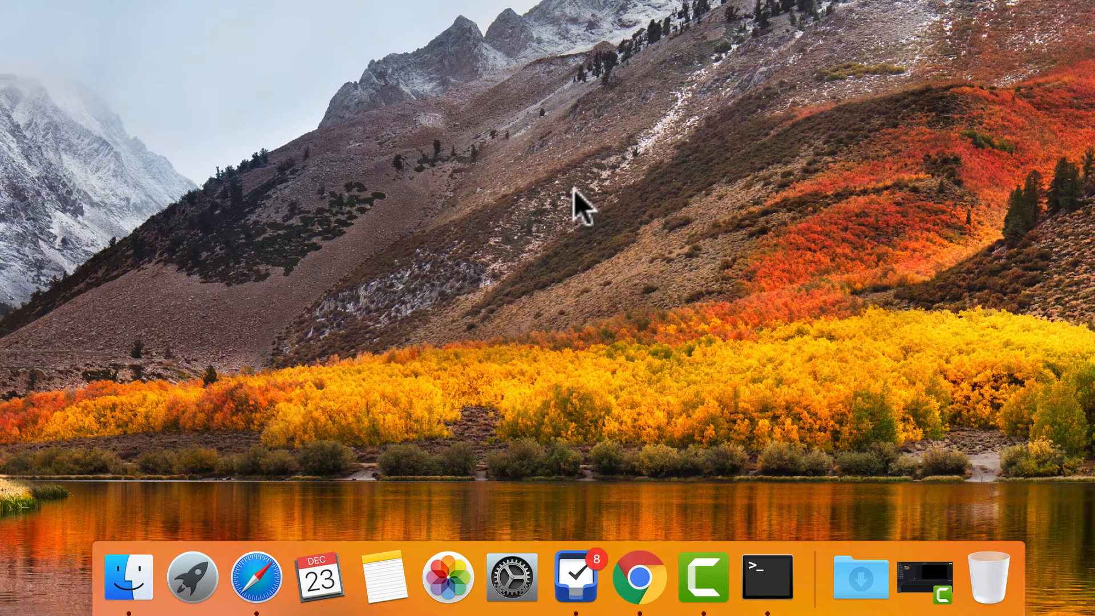
mouse_move(248, 478)
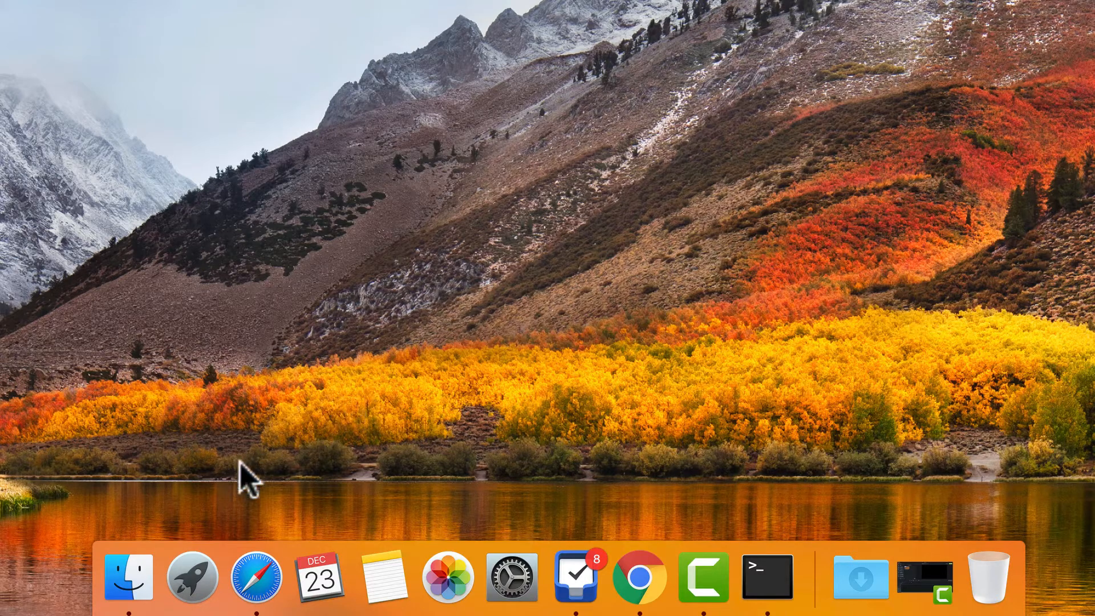
- Show the Launchpad app grid and launch Old School RuneScape from it
click(192, 576)
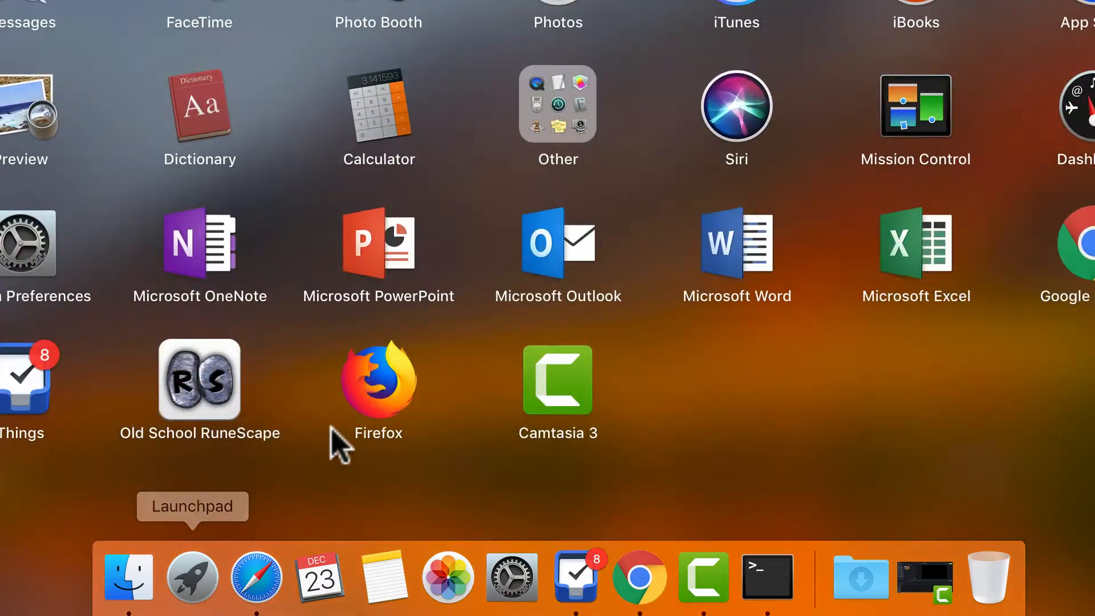
click(558, 103)
text(ope)
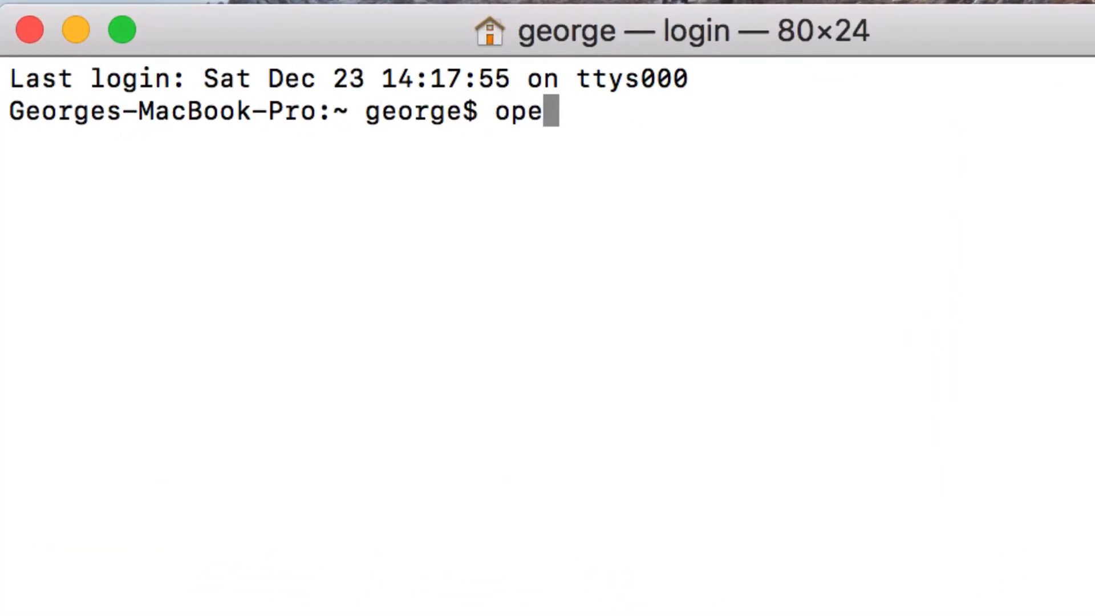
- Enter the Terminal command open -n -a "Old School Runescape/.app" for a separate instance
text(n -n -a)
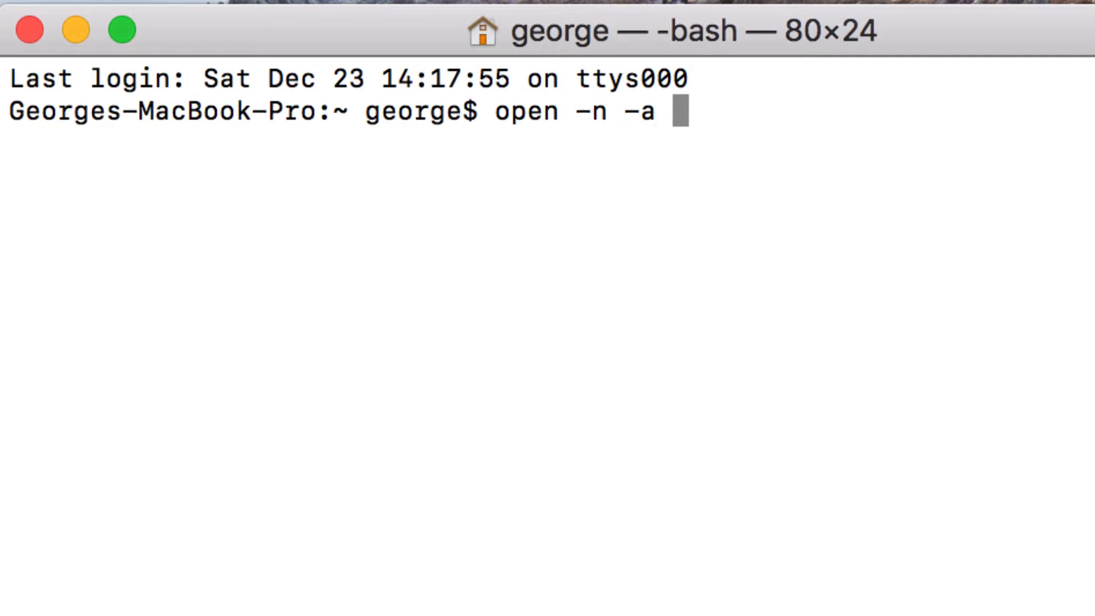
text("Old School)
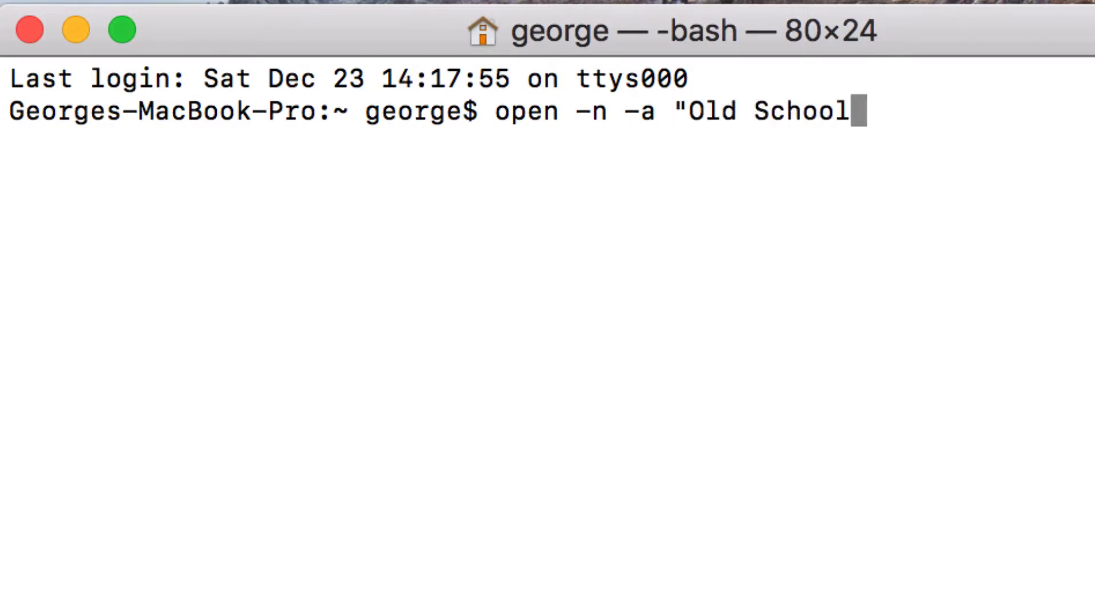
text(Runescape/)
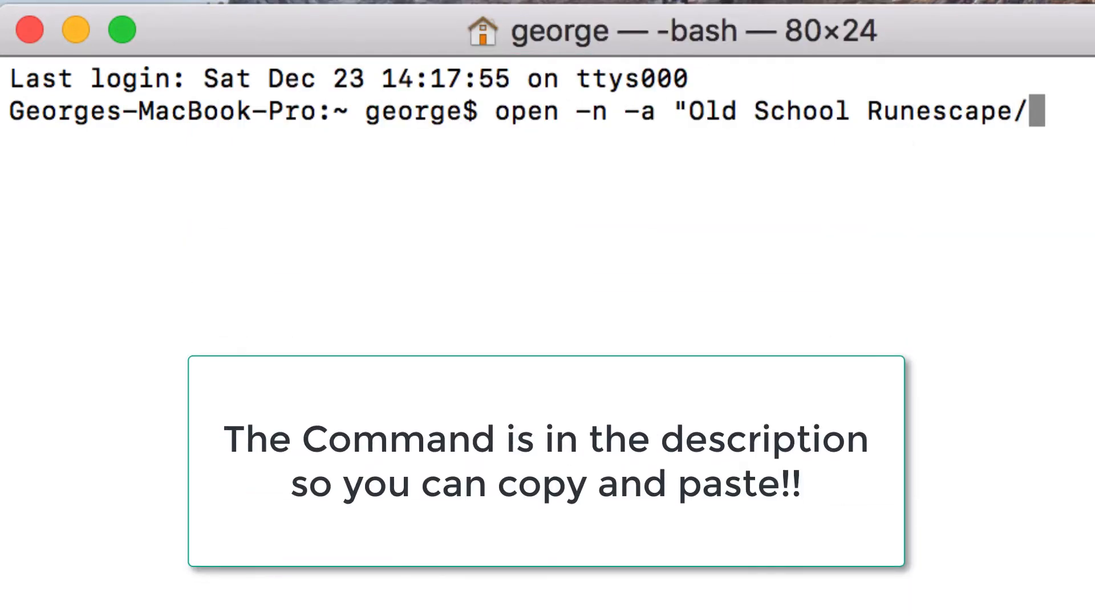
text(.app")
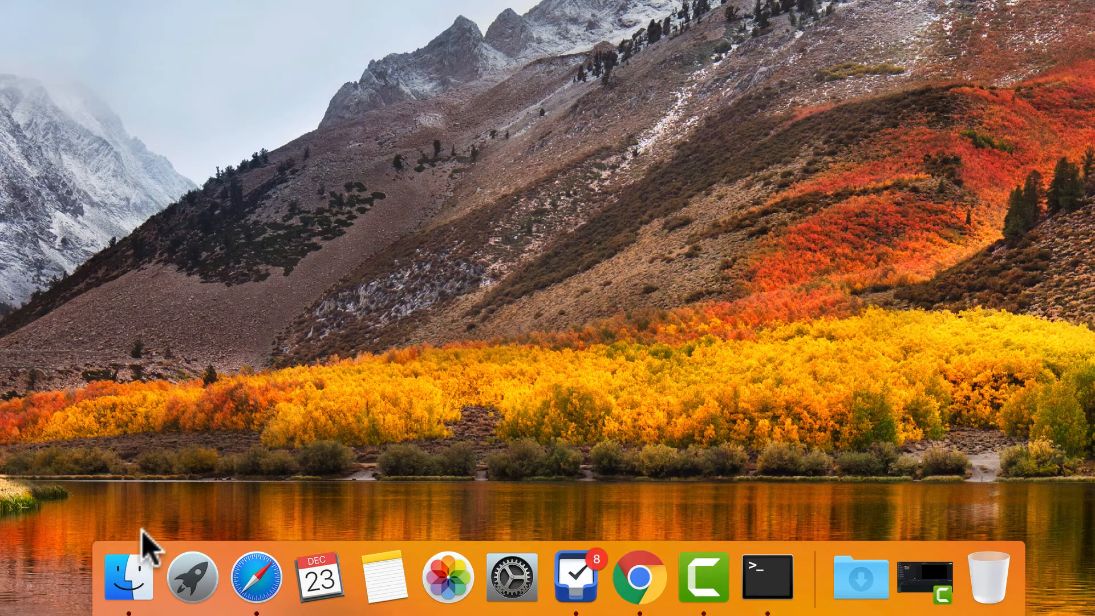
- Duplicate Old School RuneScape in Finder's Applications folder and select the resulting copy
click(128, 576)
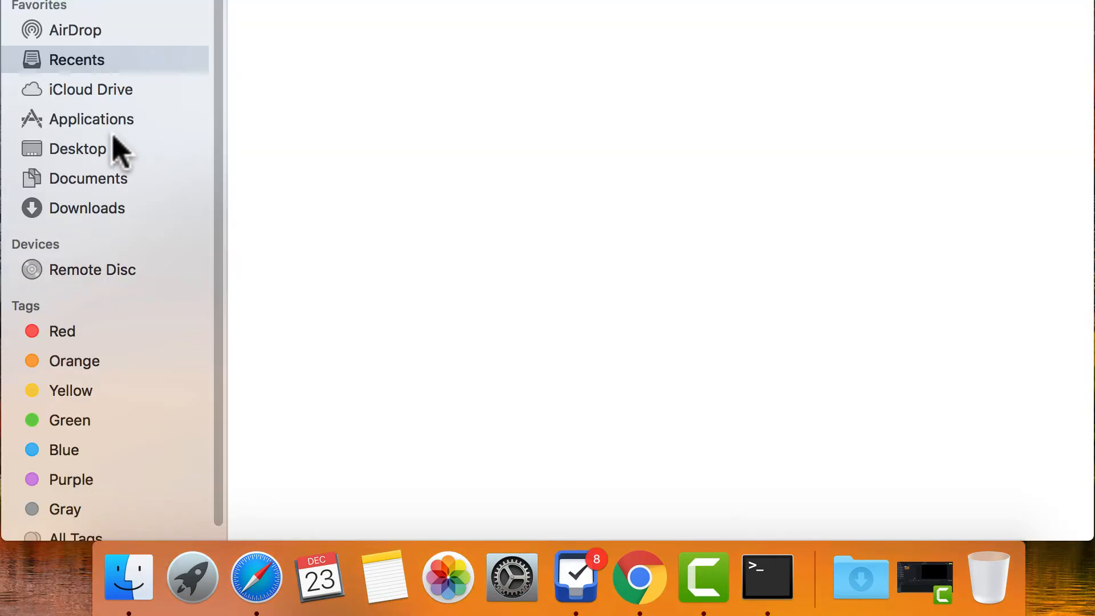
click(90, 118)
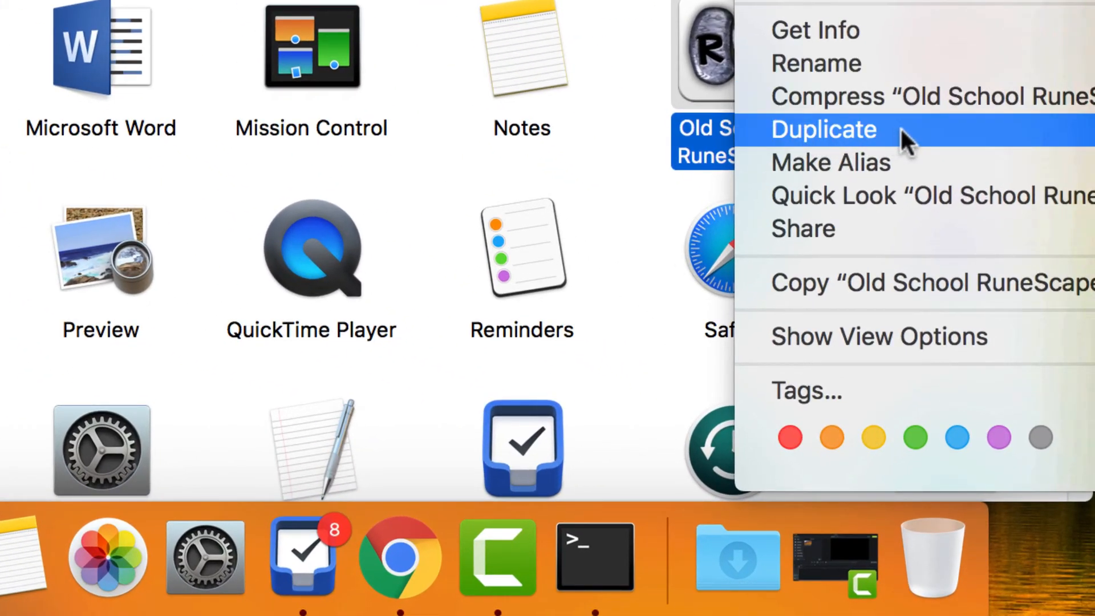
click(824, 129)
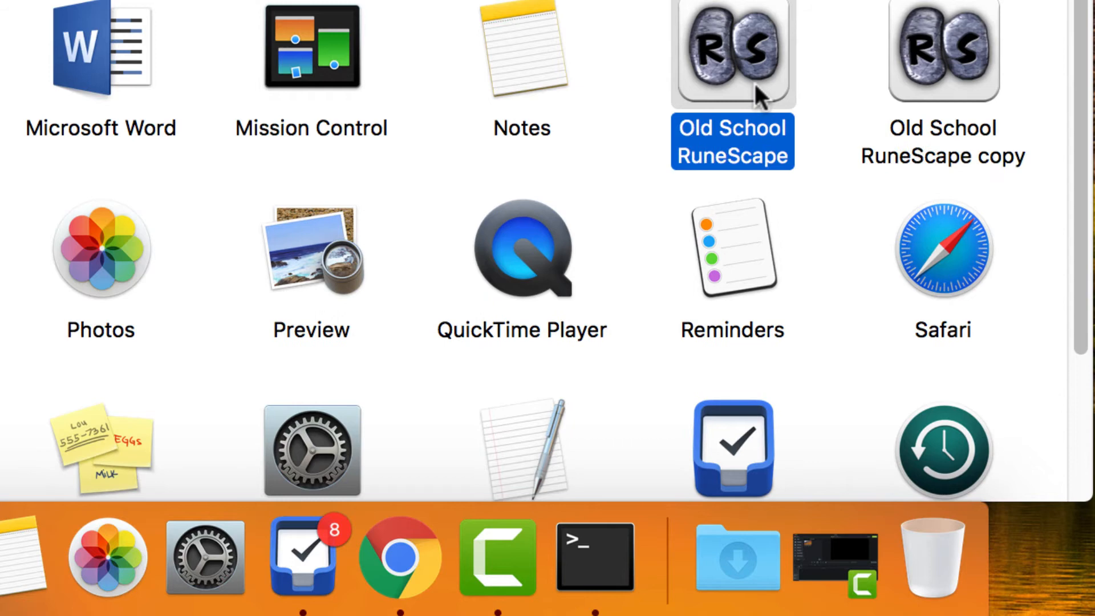
click(943, 55)
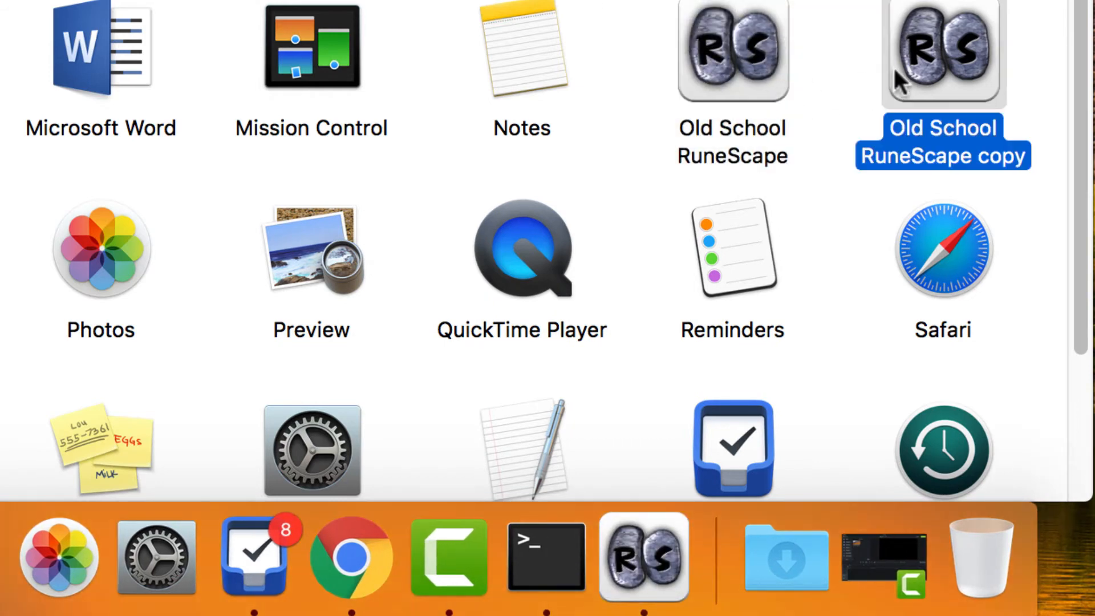